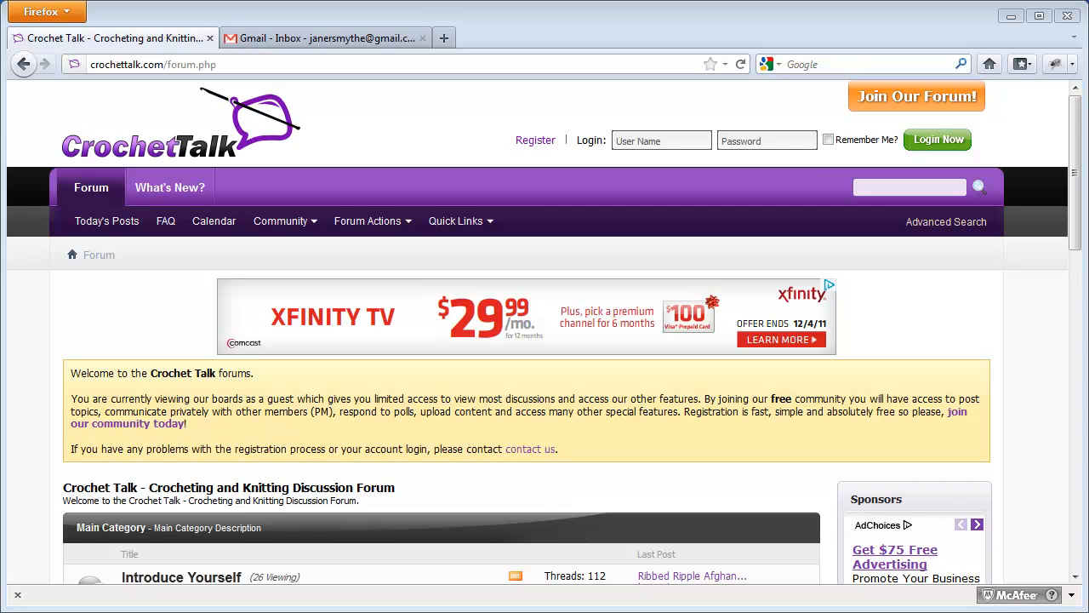
Submit the empty login form and read the invalid username or password message.
{"action": "scroll", "scroll_direction": "down", "scroll_amount": 3}
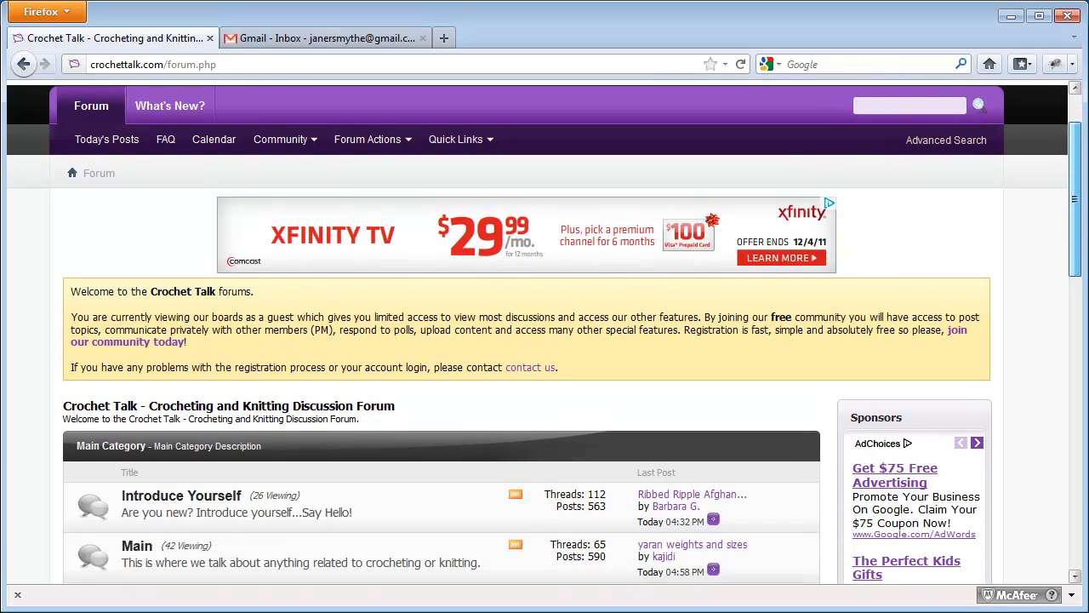
{"action": "scroll", "scroll_direction": "down", "scroll_amount": 3}
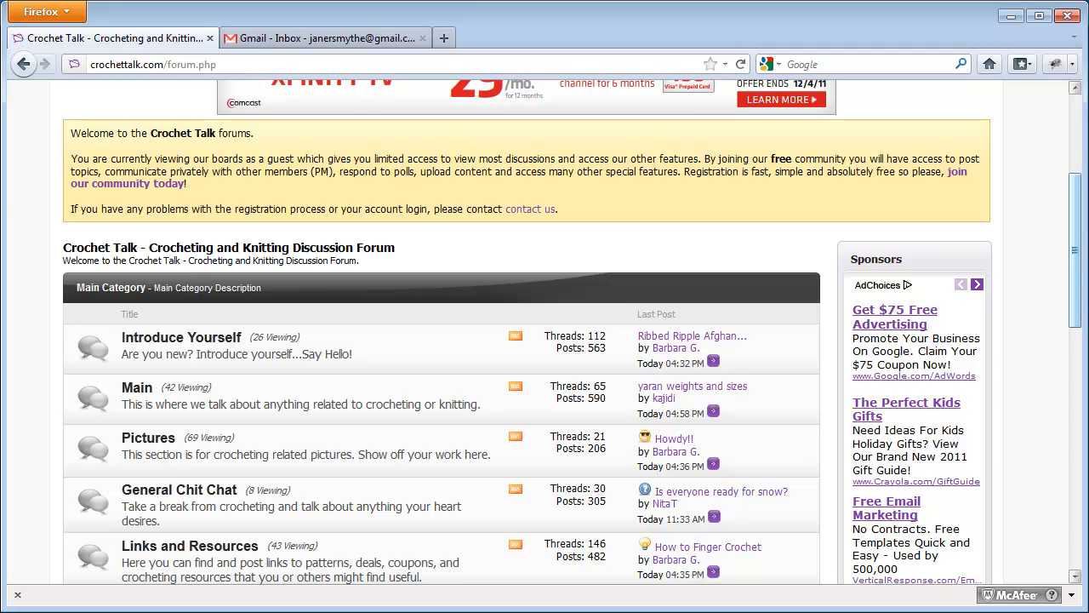
{"action": "scroll", "scroll_direction": "up", "scroll_amount": 3}
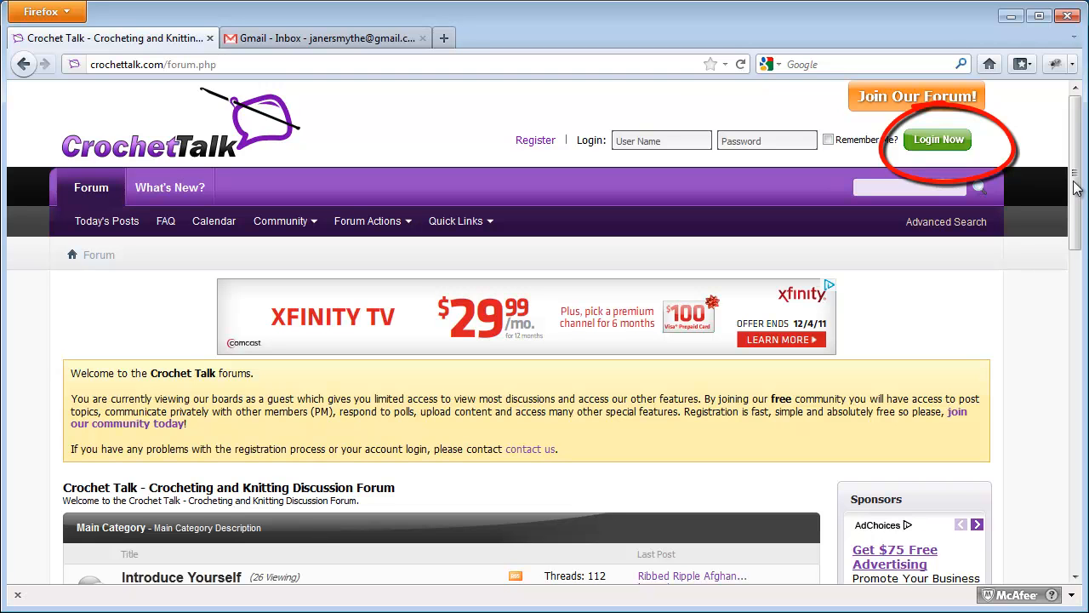
{"action": "left_click", "coordinate": [937, 139]}
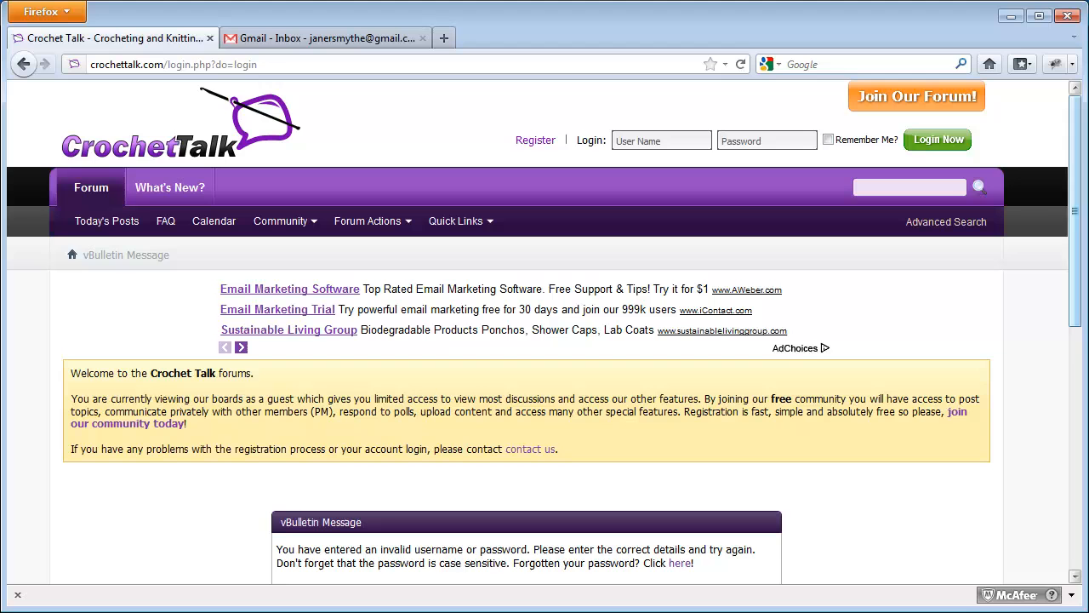
{"action": "scroll", "scroll_direction": "down", "scroll_amount": 3}
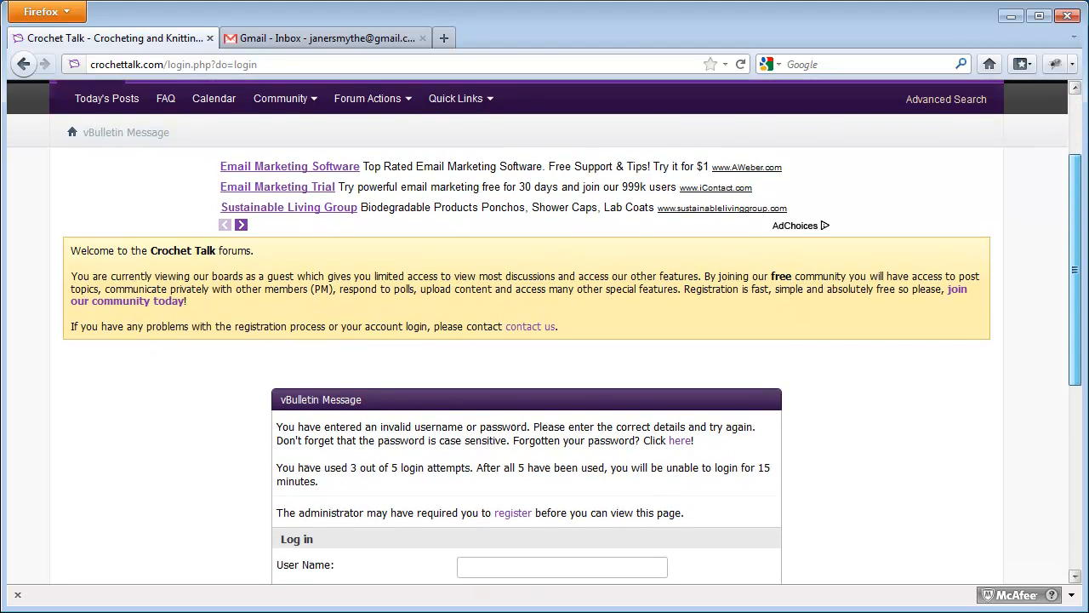
{"action": "scroll", "scroll_direction": "down", "scroll_amount": 3}
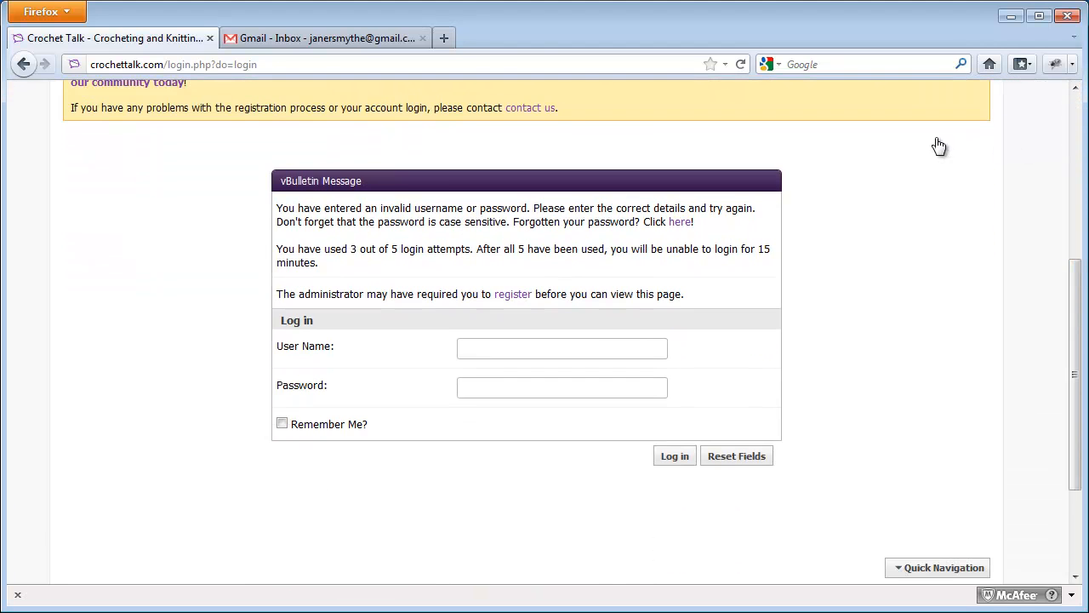
{"action": "mouse_move", "coordinate": [947, 149]}
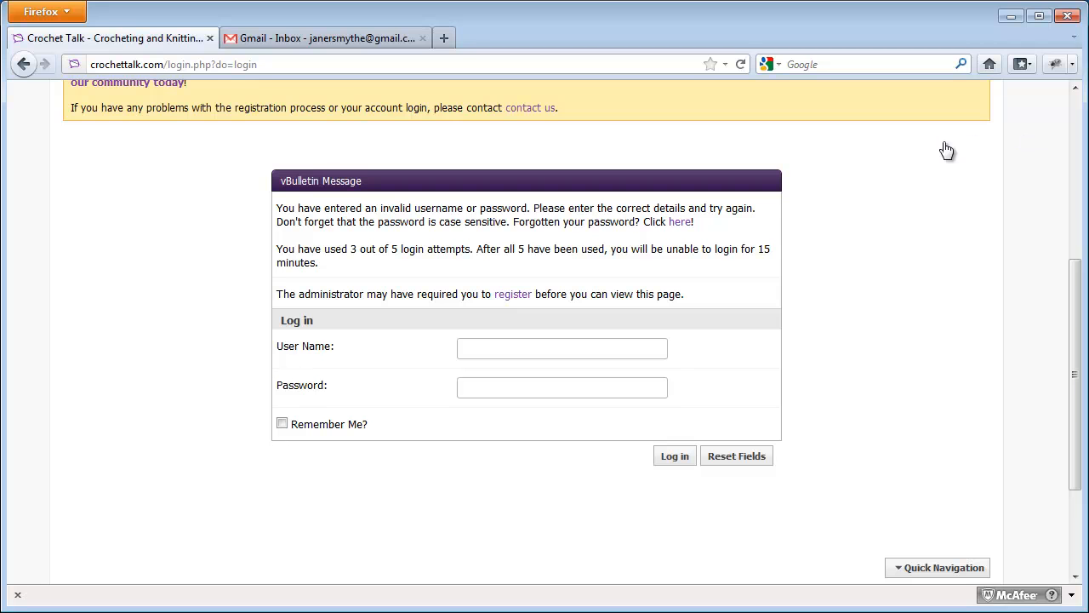
{"action": "mouse_move", "coordinate": [308, 234]}
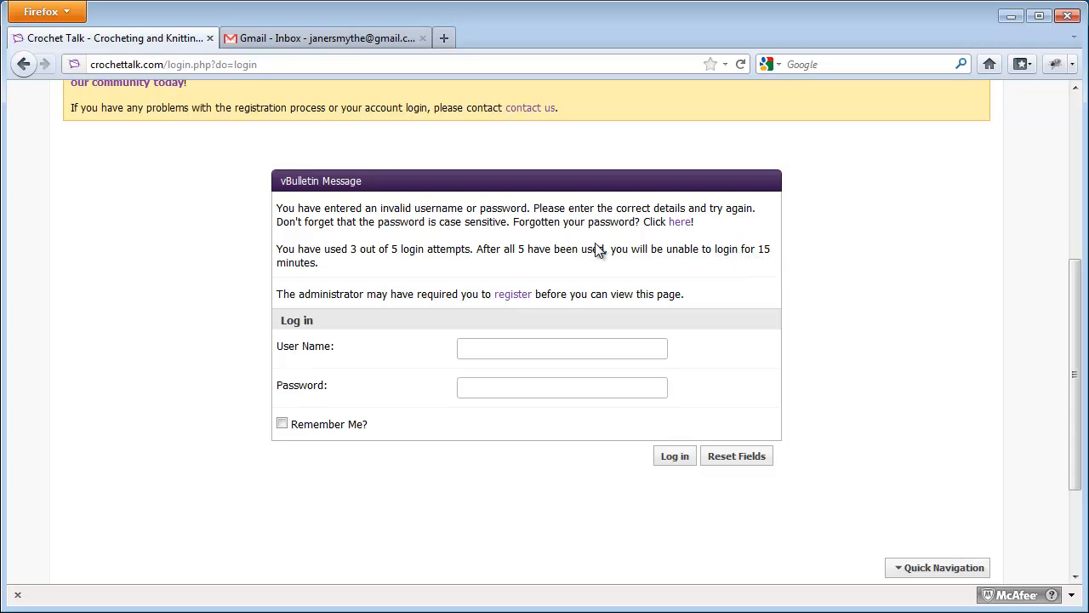
{"action": "left_click", "coordinate": [679, 222]}
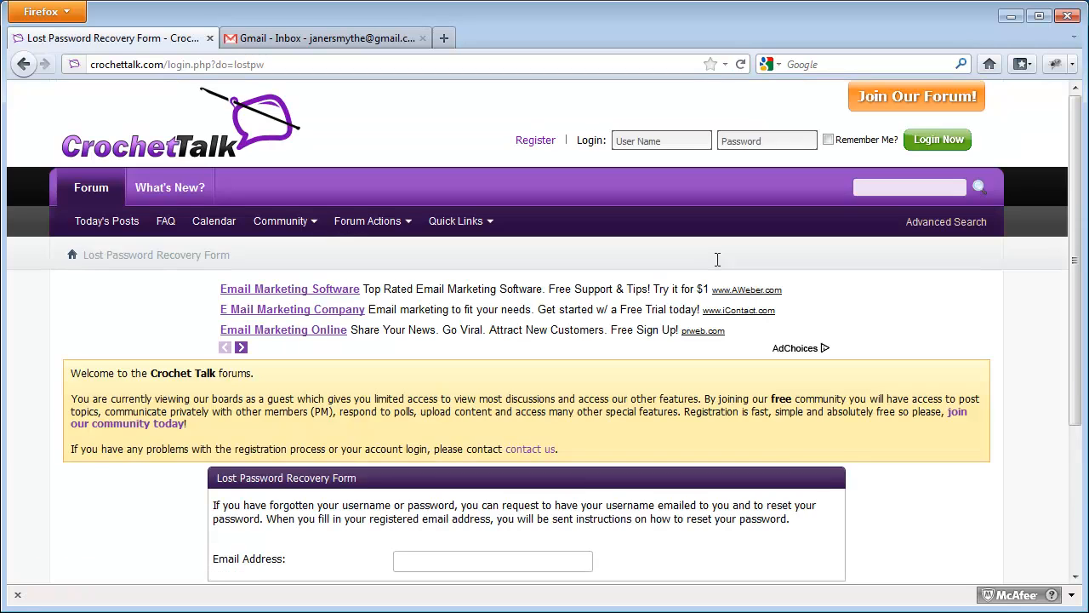
{"action": "scroll", "scroll_direction": "down", "scroll_amount": 3}
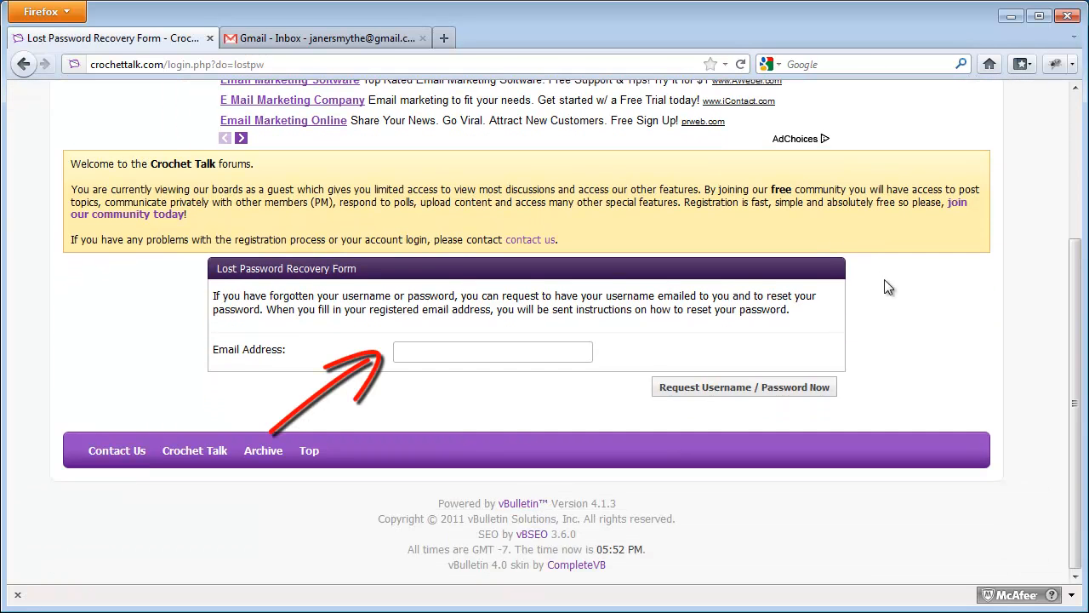
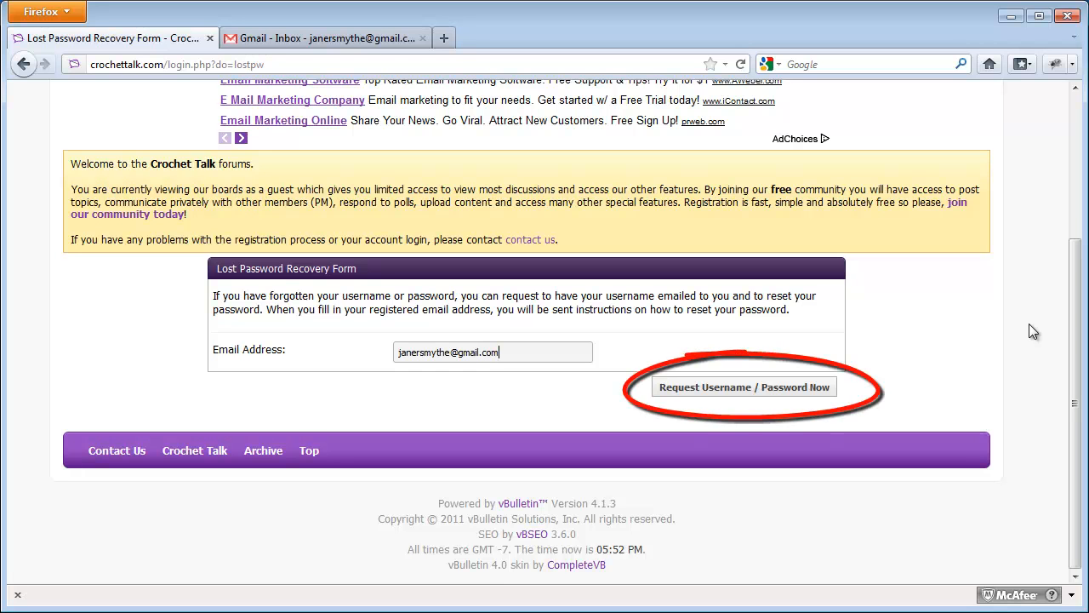
{"action": "left_click", "coordinate": [744, 387]}
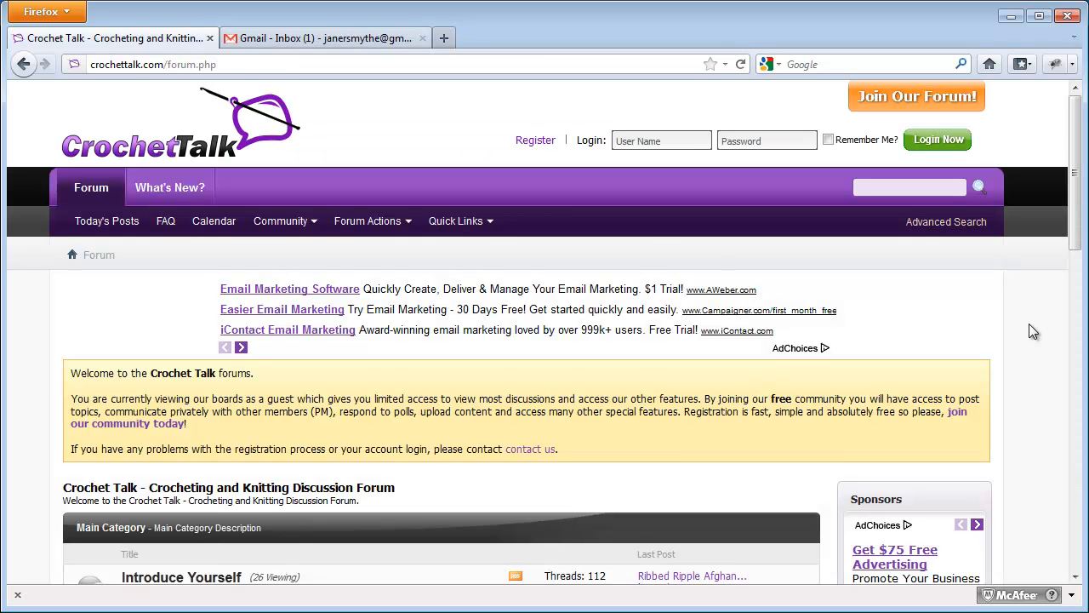
Follow the emailed reset link, then return to Gmail's new-password email.
{"action": "left_click", "coordinate": [323, 37]}
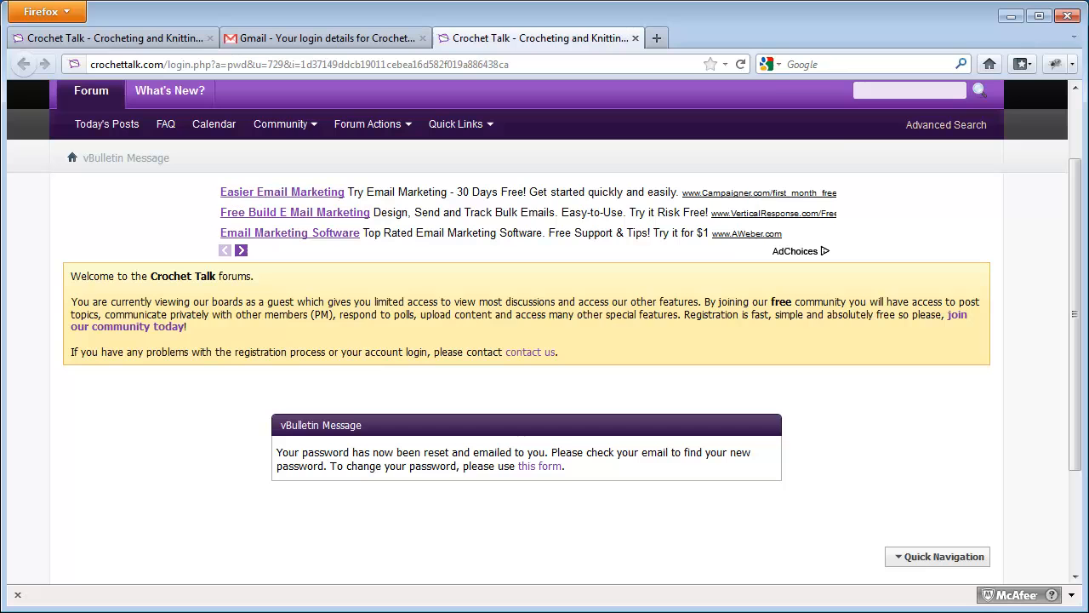
{"action": "left_click", "coordinate": [324, 37]}
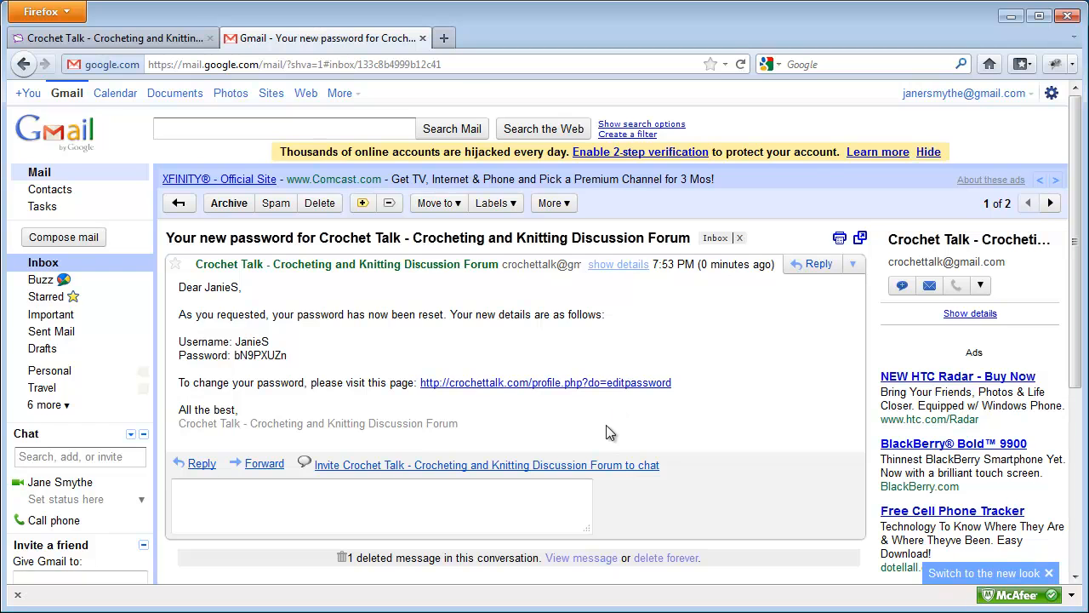
{"action": "mouse_move", "coordinate": [1081, 298]}
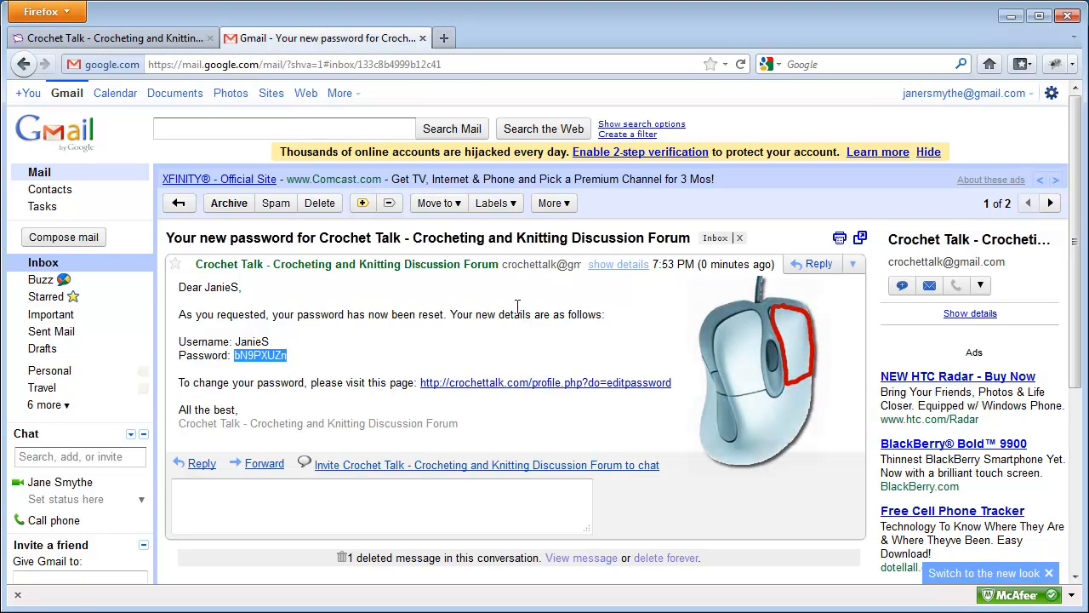
Copy the temporary password from the Gmail reset email.
{"action": "right_click", "coordinate": [261, 355]}
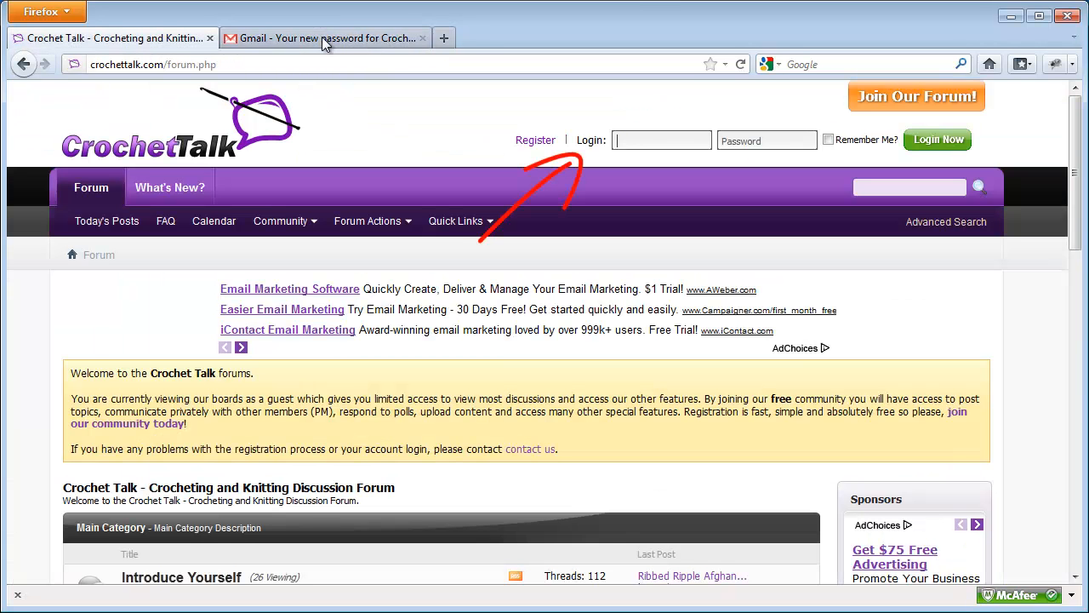
{"action": "type", "text": "JanieS"}
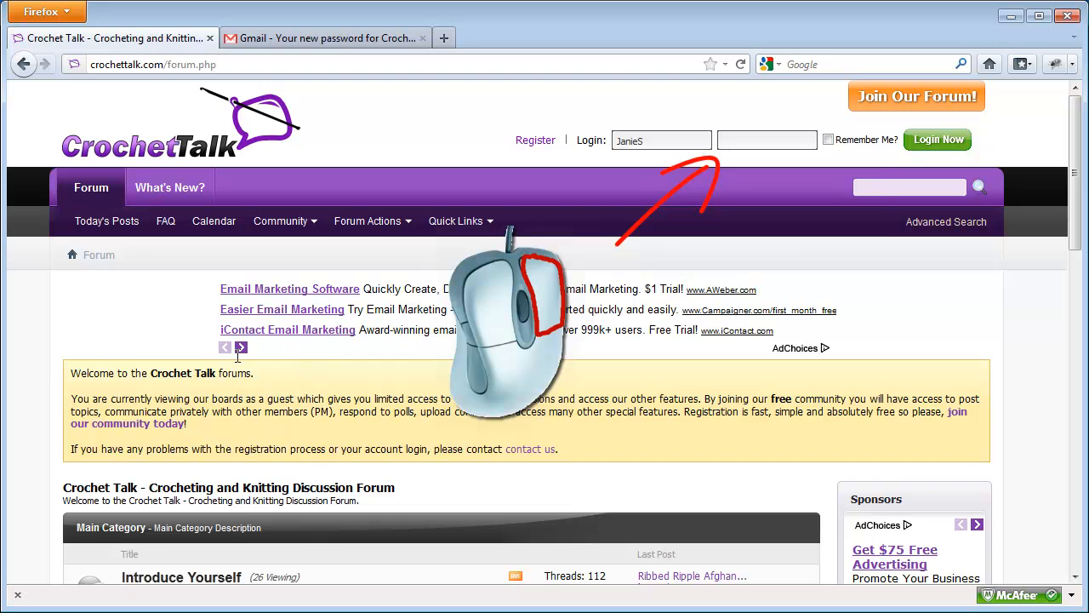
{"action": "right_click", "coordinate": [766, 140]}
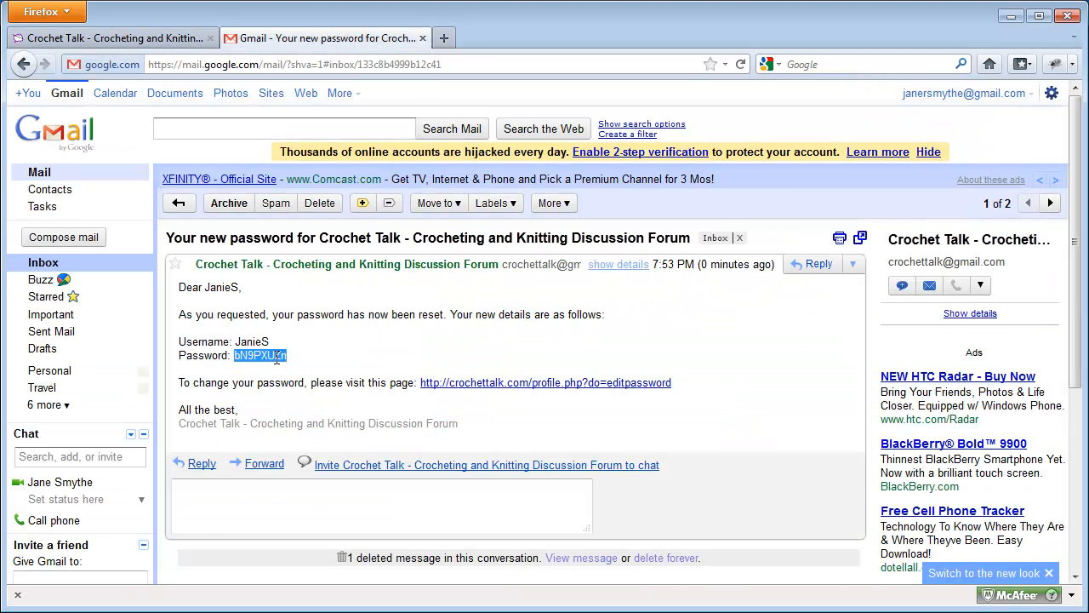
{"action": "left_click", "coordinate": [111, 38]}
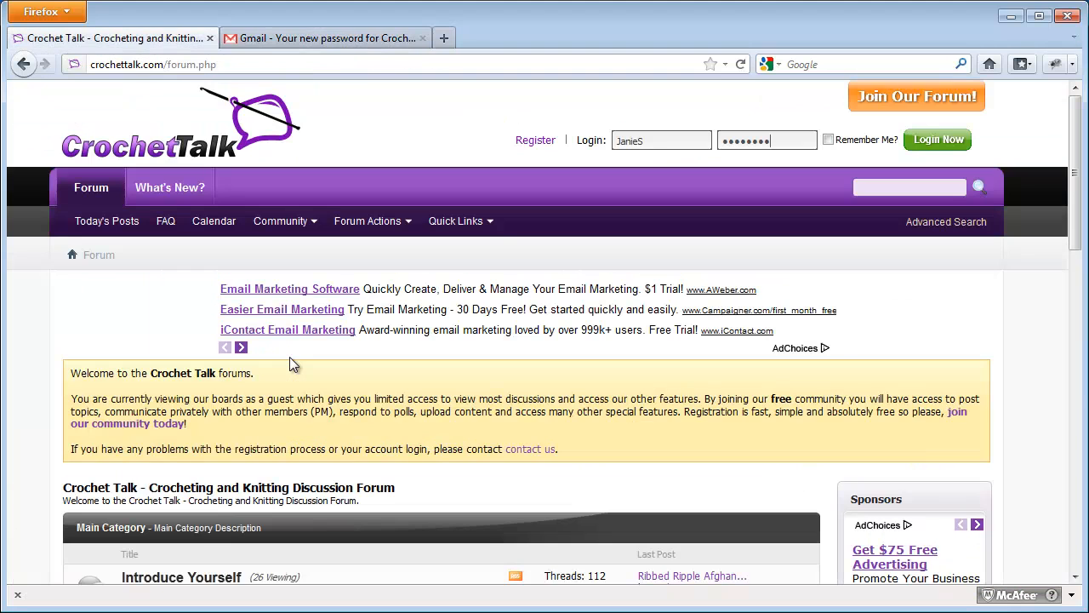
{"action": "left_click", "coordinate": [937, 140]}
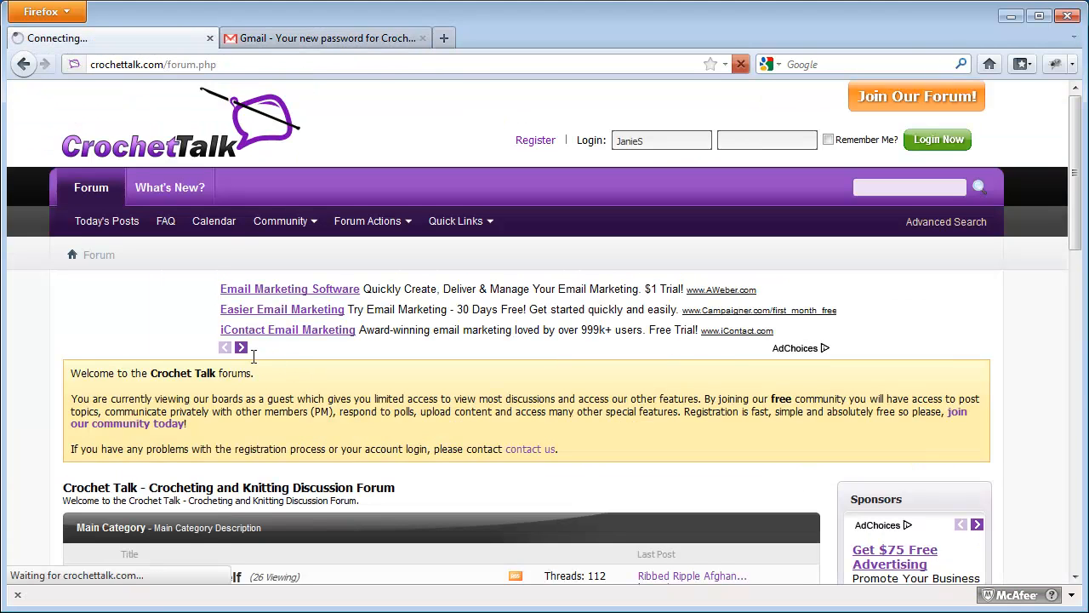
{"action": "left_click", "coordinate": [937, 139]}
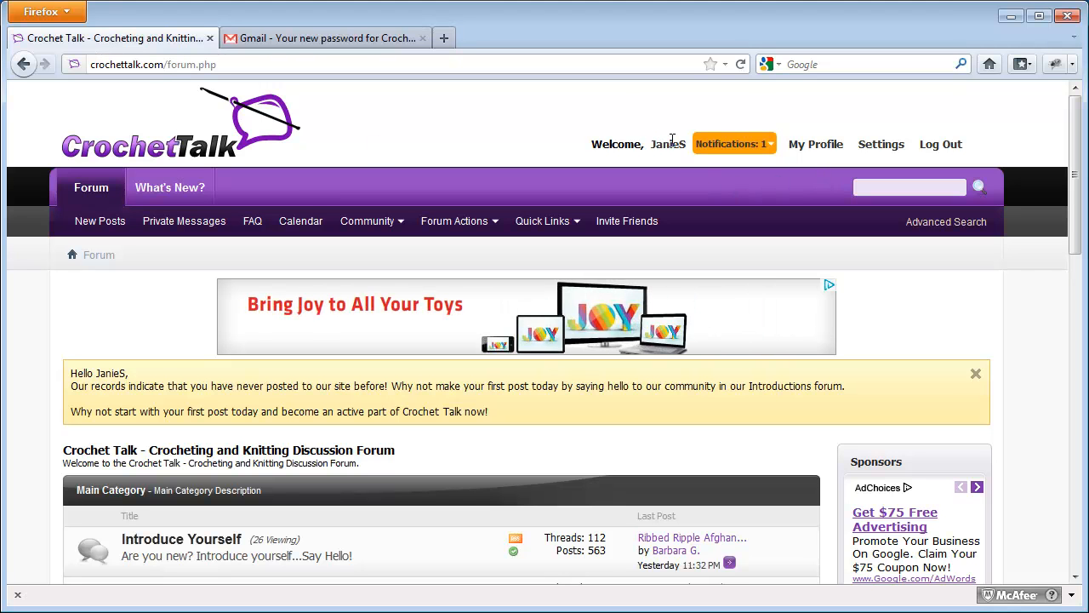
{"action": "left_click", "coordinate": [324, 37]}
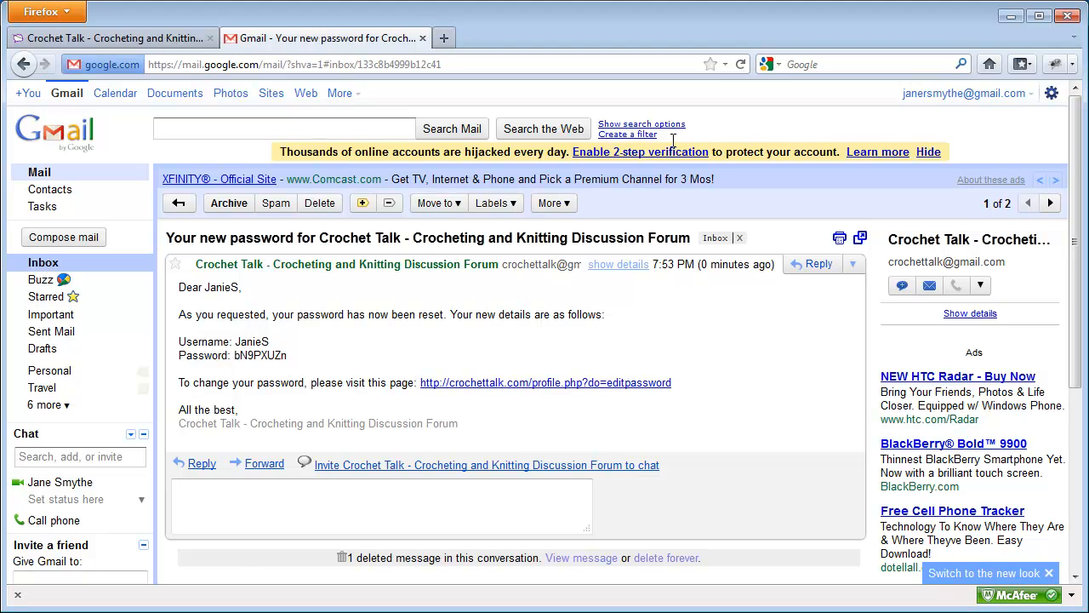
Go to account Settings and open the Edit Email & Password page.
{"action": "left_click", "coordinate": [545, 382]}
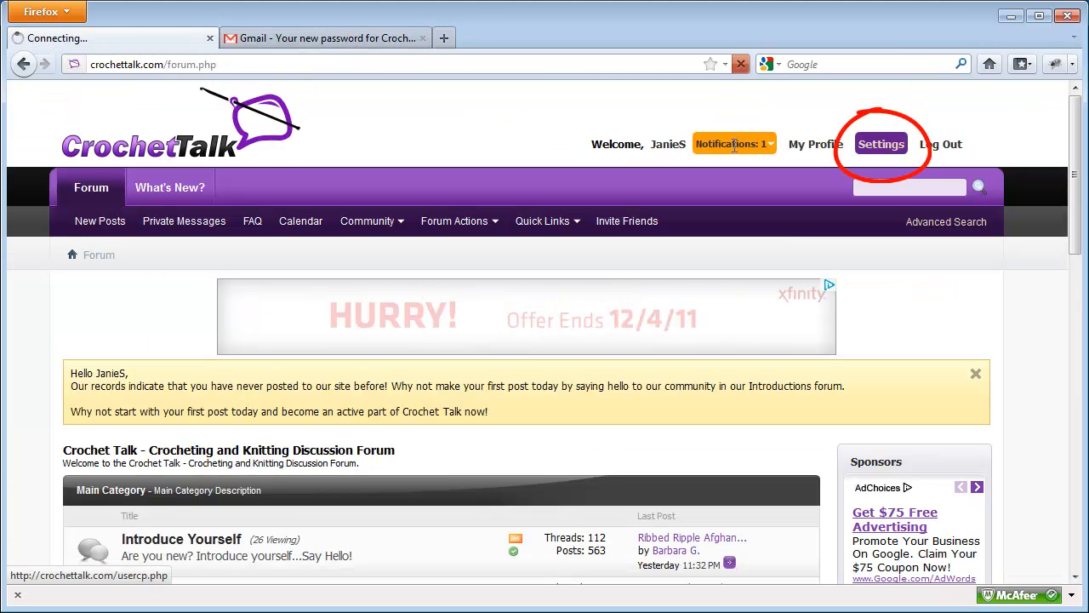
{"action": "left_click", "coordinate": [881, 144]}
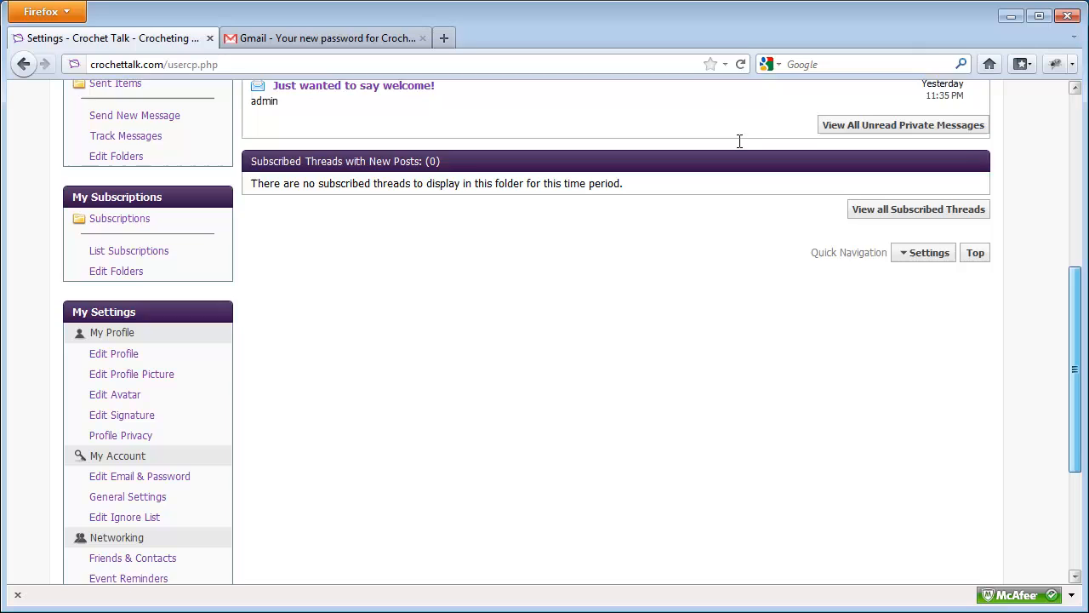
{"action": "scroll", "scroll_direction": "down", "scroll_amount": 3}
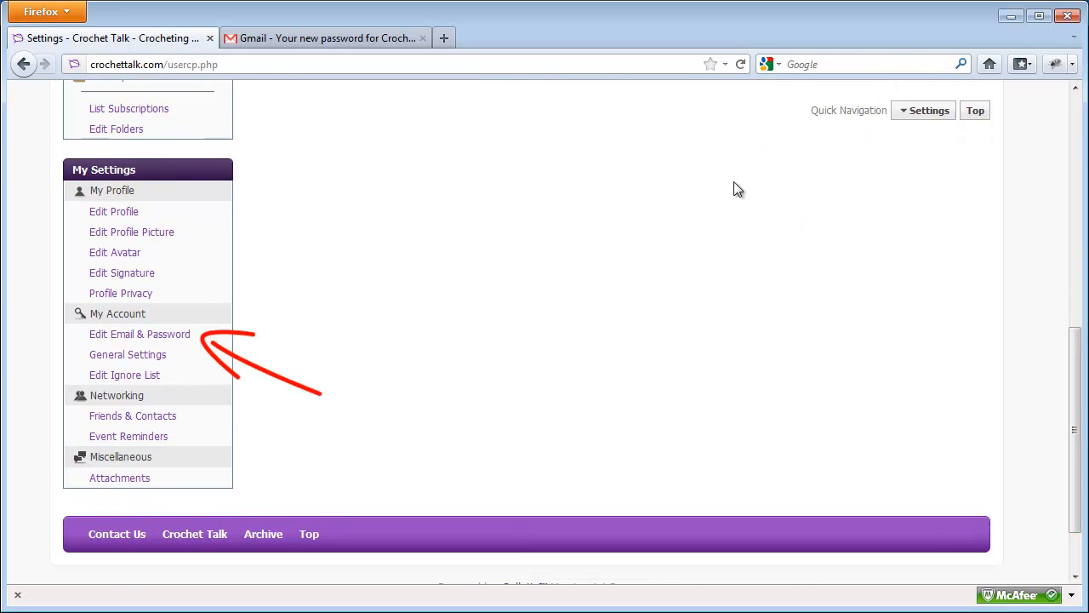
{"action": "mouse_move", "coordinate": [392, 159]}
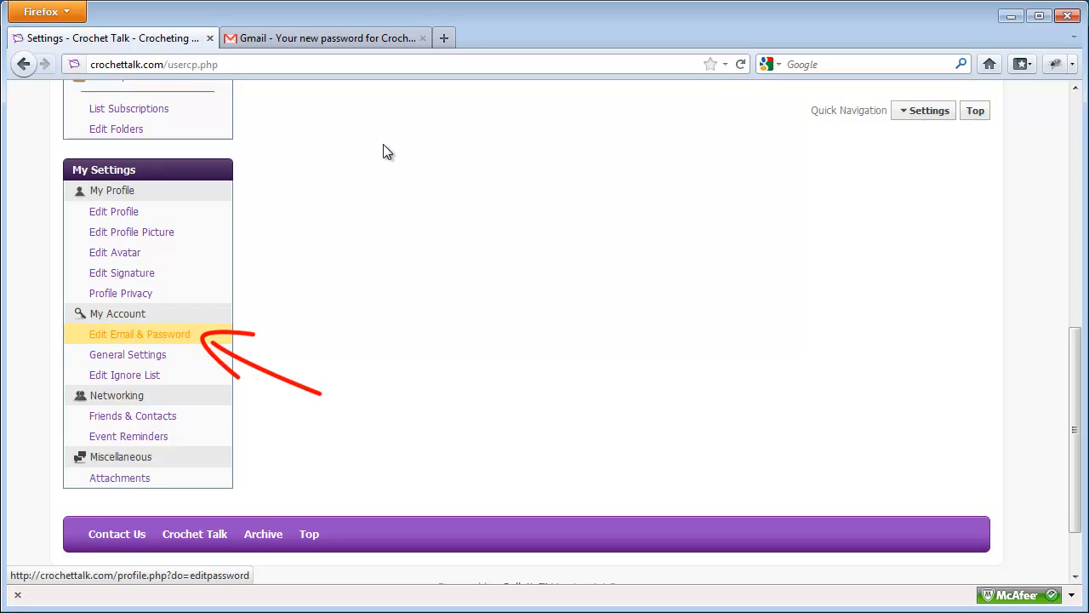
{"action": "left_click", "coordinate": [139, 334]}
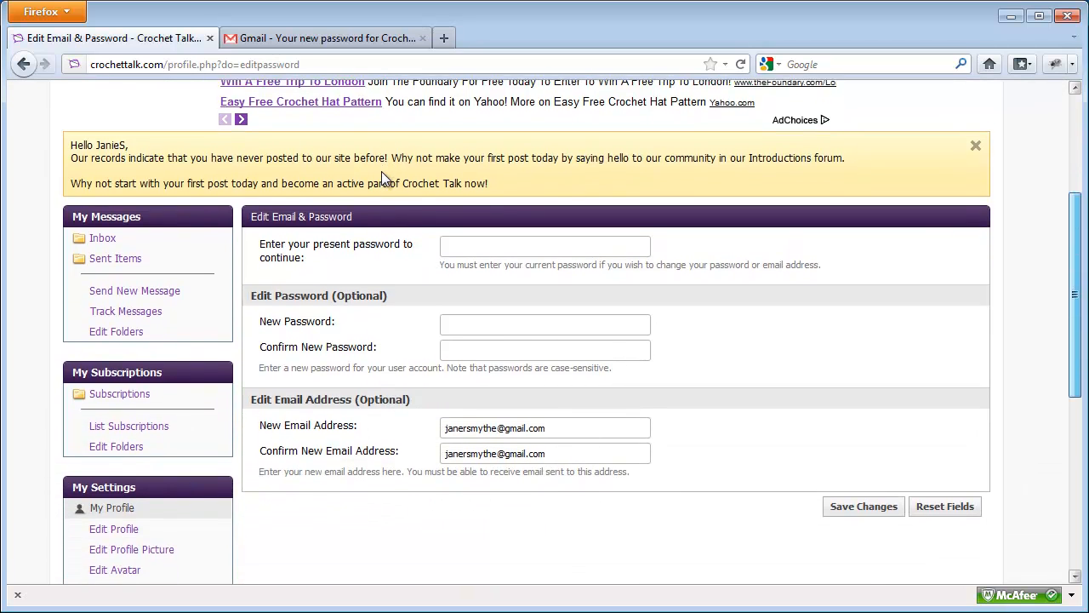
{"action": "scroll", "scroll_direction": "down", "scroll_amount": 3}
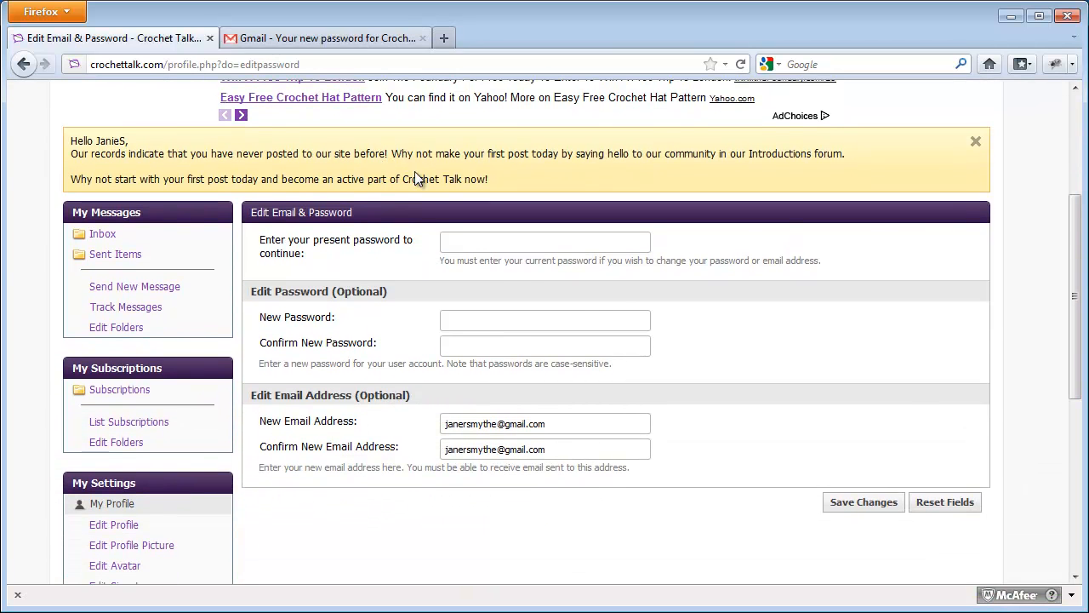
Re-copy the temporary password from the Gmail reset email.
{"action": "left_click", "coordinate": [324, 37]}
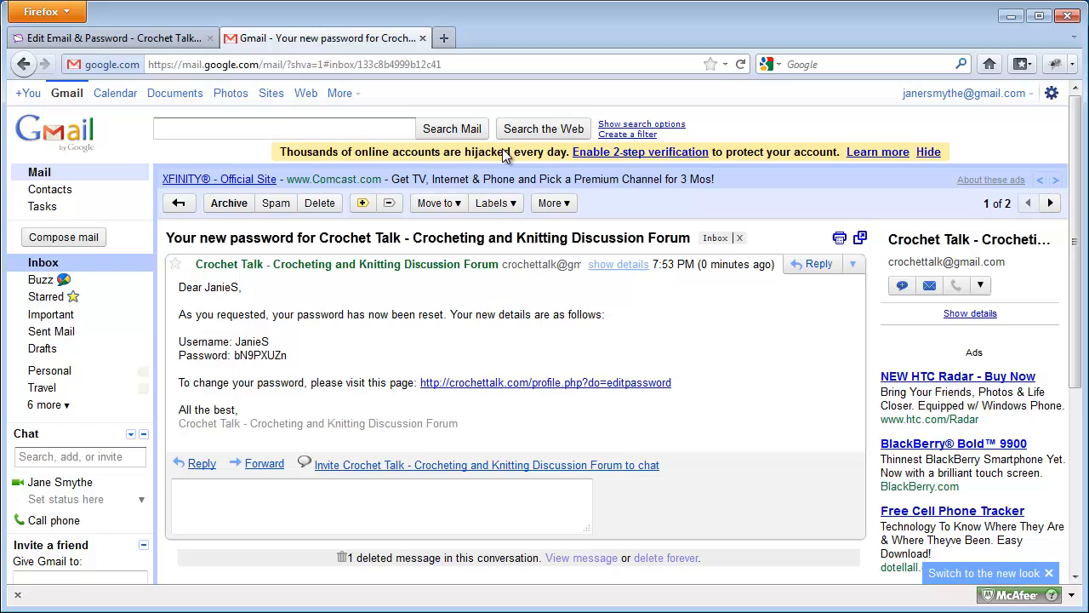
{"action": "double_click", "coordinate": [246, 355]}
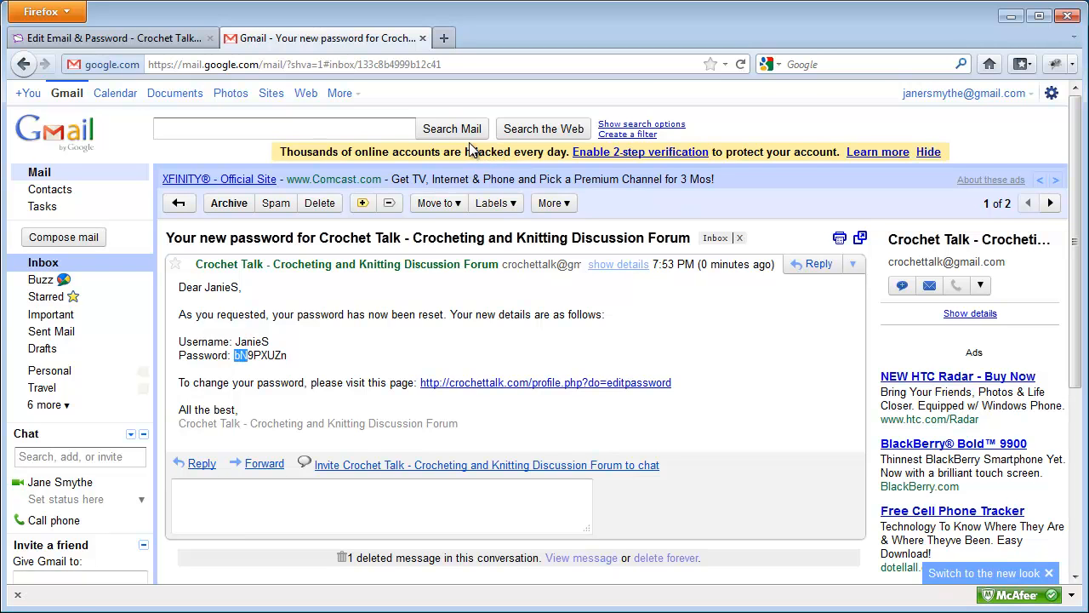
{"action": "right_click", "coordinate": [260, 355]}
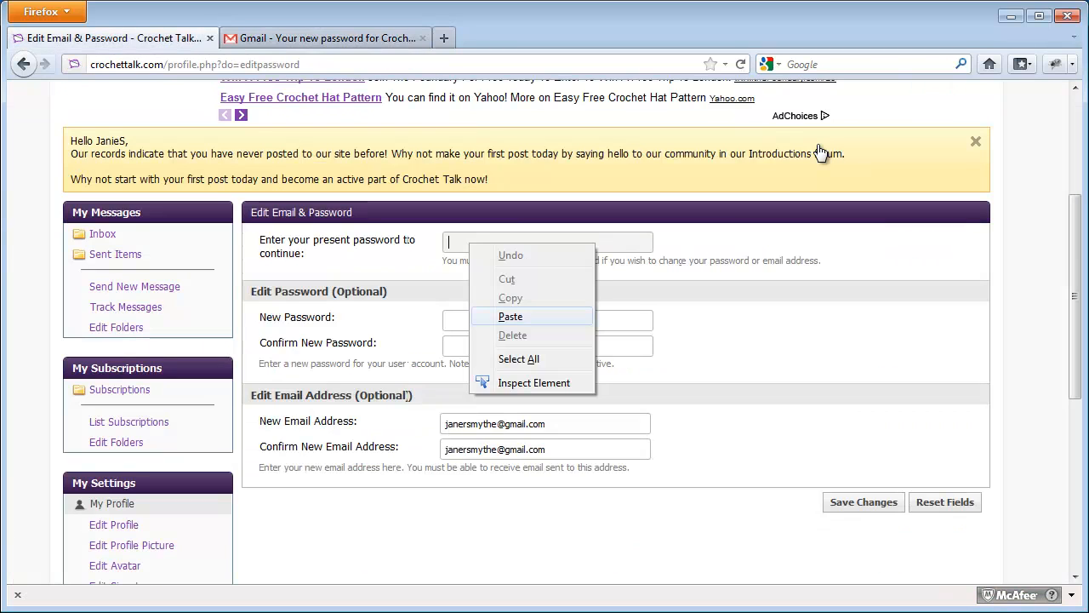
{"action": "mouse_move", "coordinate": [802, 168]}
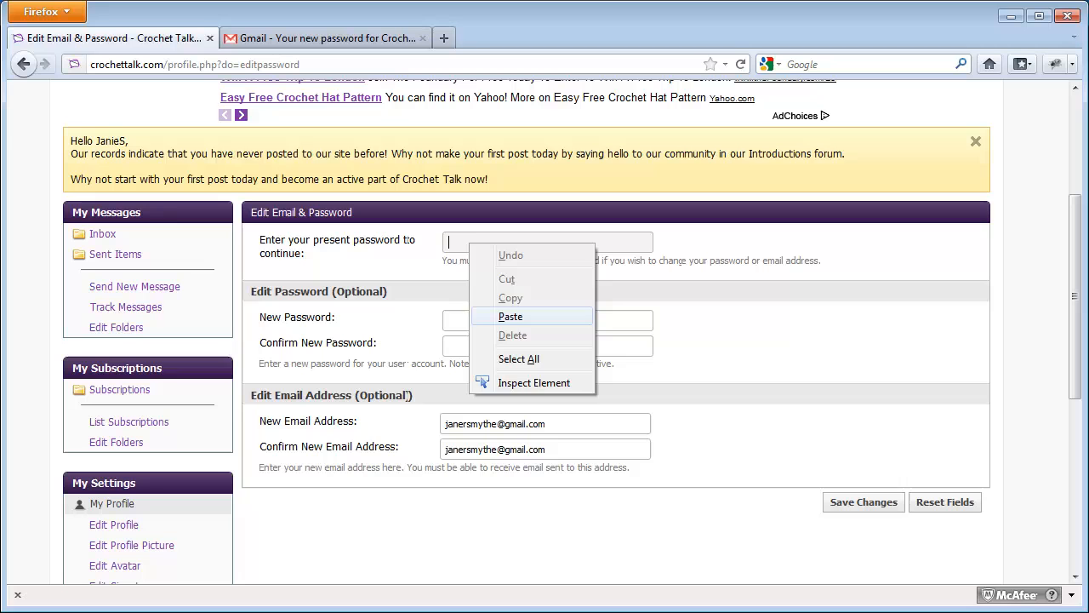
Enter the temporary and new passwords and save, getting a passwords-do-not-match error.
{"action": "left_click", "coordinate": [511, 316]}
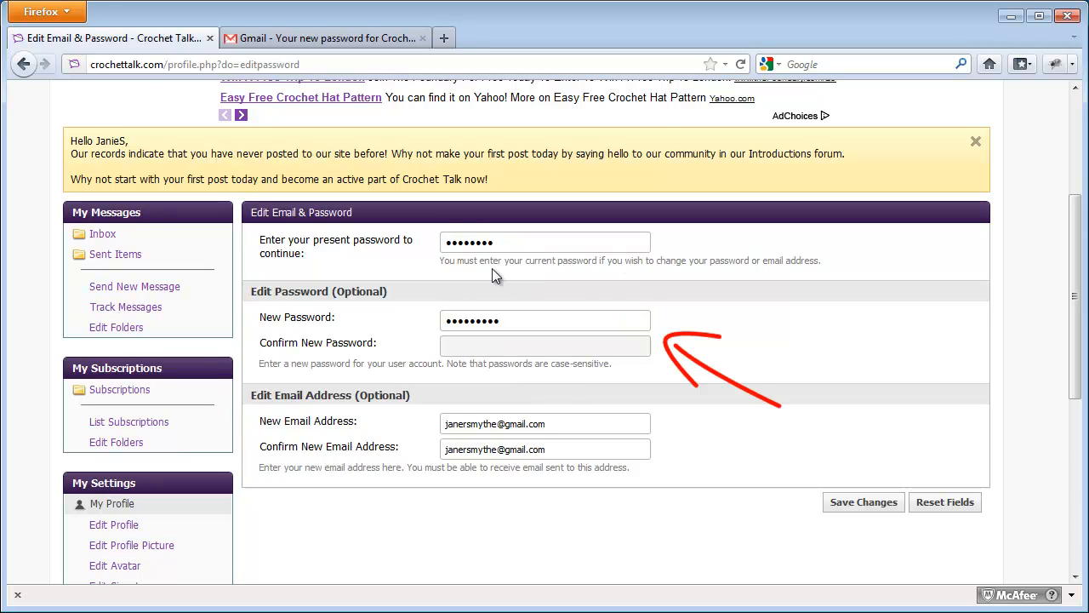
{"action": "left_click", "coordinate": [545, 346]}
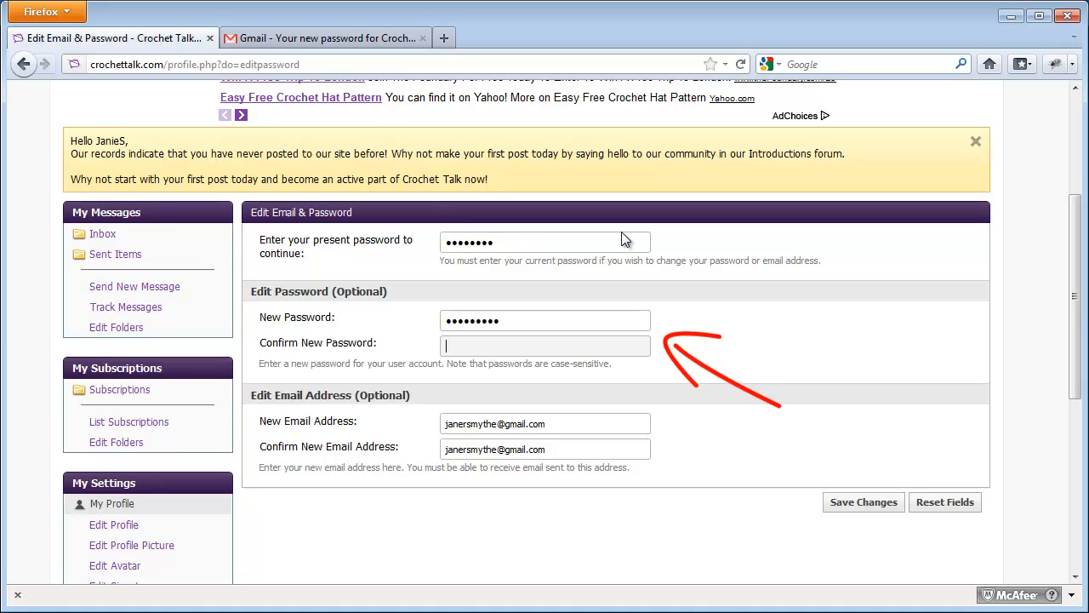
{"action": "mouse_move", "coordinate": [110, 254]}
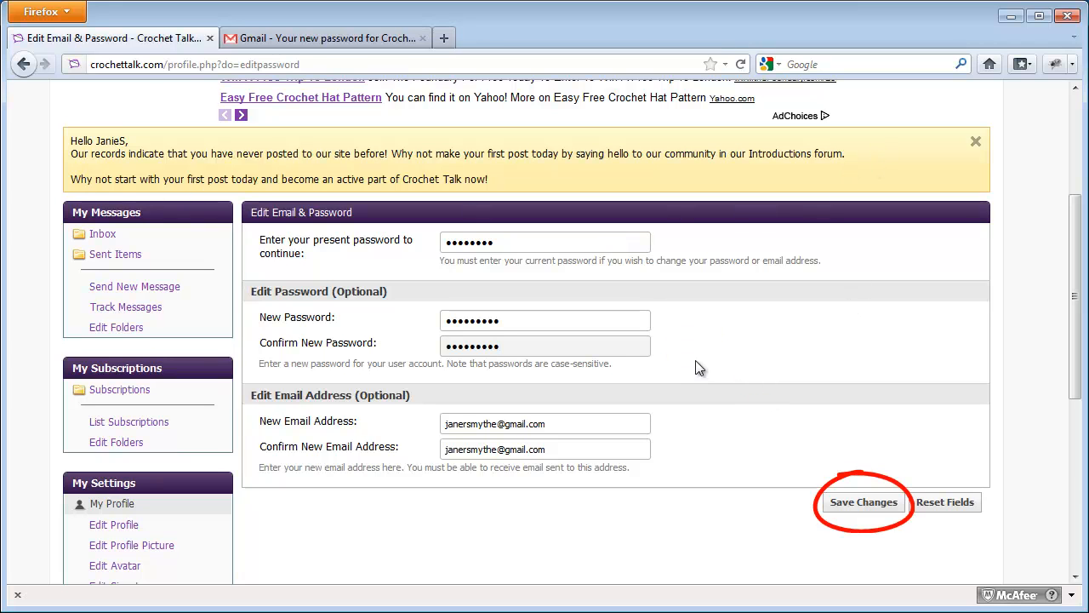
{"action": "left_click", "coordinate": [863, 501]}
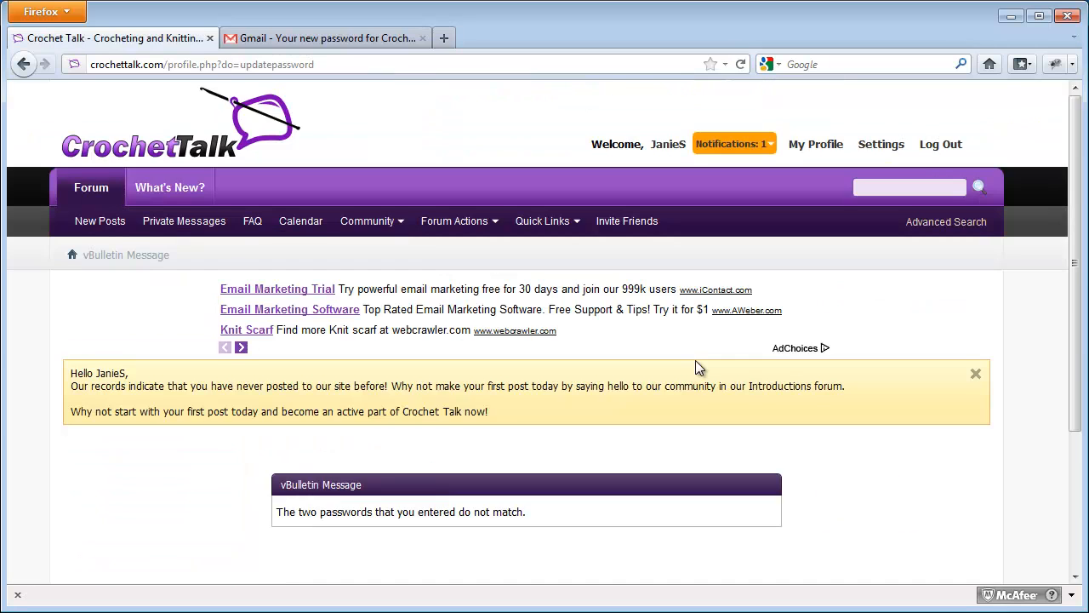
{"action": "scroll", "scroll_direction": "down", "scroll_amount": 3}
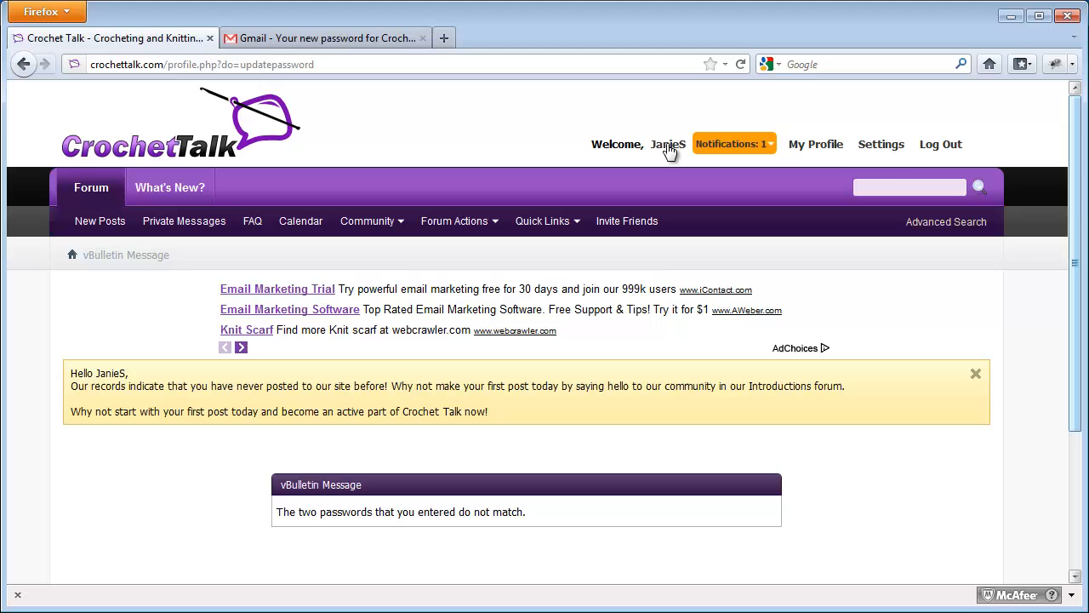
Reopen Edit Email & Password, re-enter current and new passwords, and save.
{"action": "left_click", "coordinate": [881, 144]}
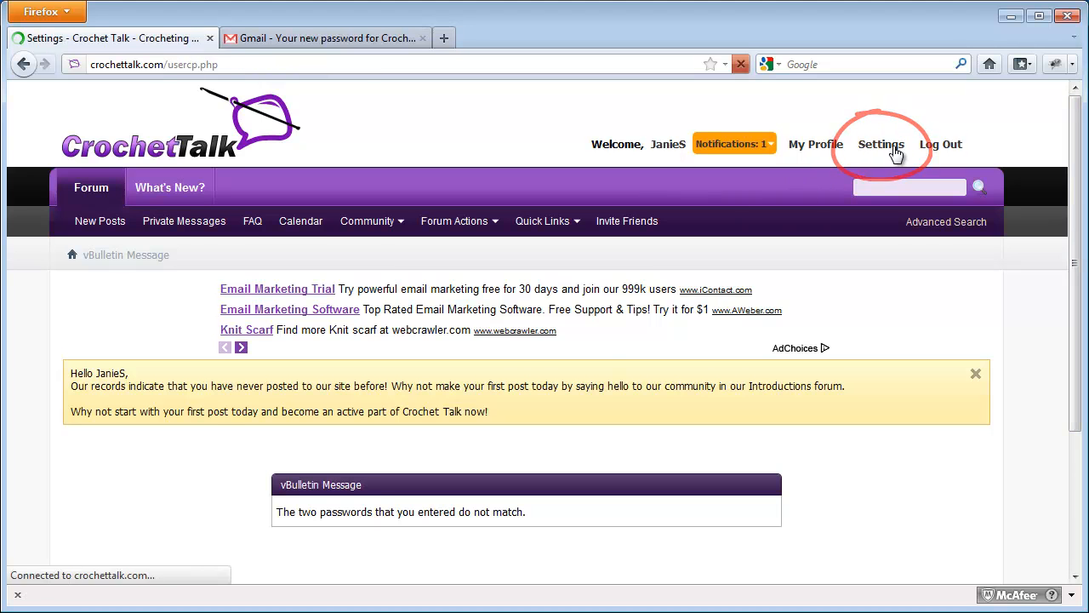
{"action": "scroll", "scroll_direction": "down", "scroll_amount": 3}
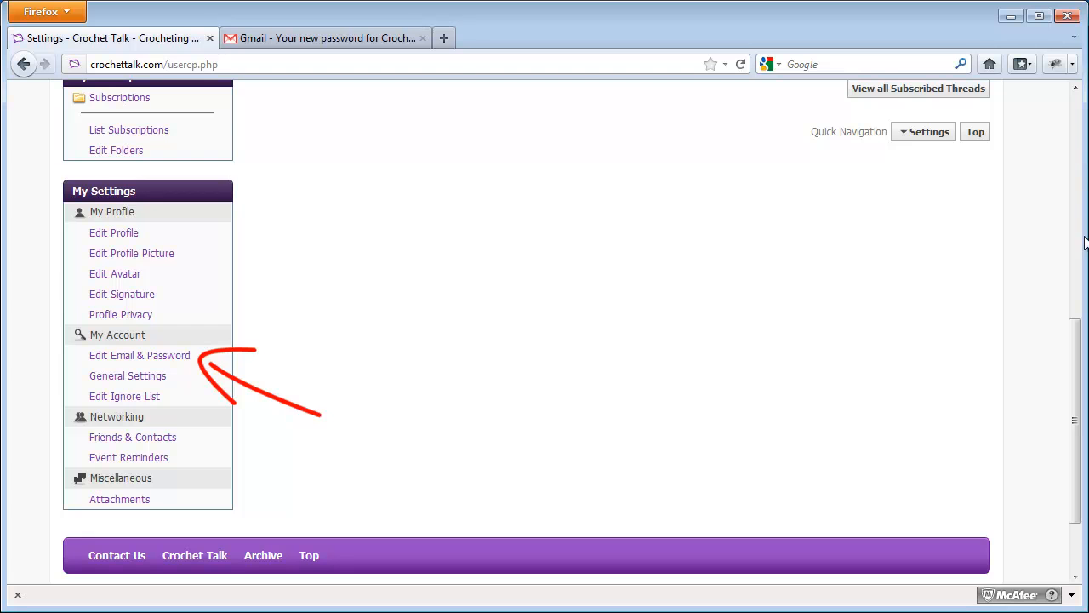
{"action": "left_click", "coordinate": [140, 355]}
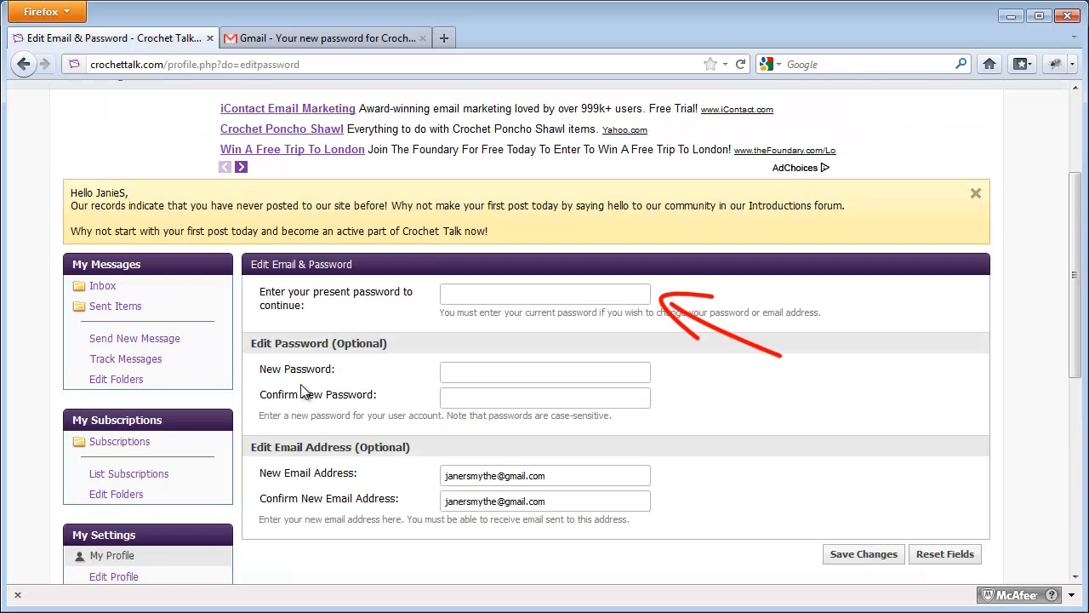
{"action": "right_click", "coordinate": [545, 294]}
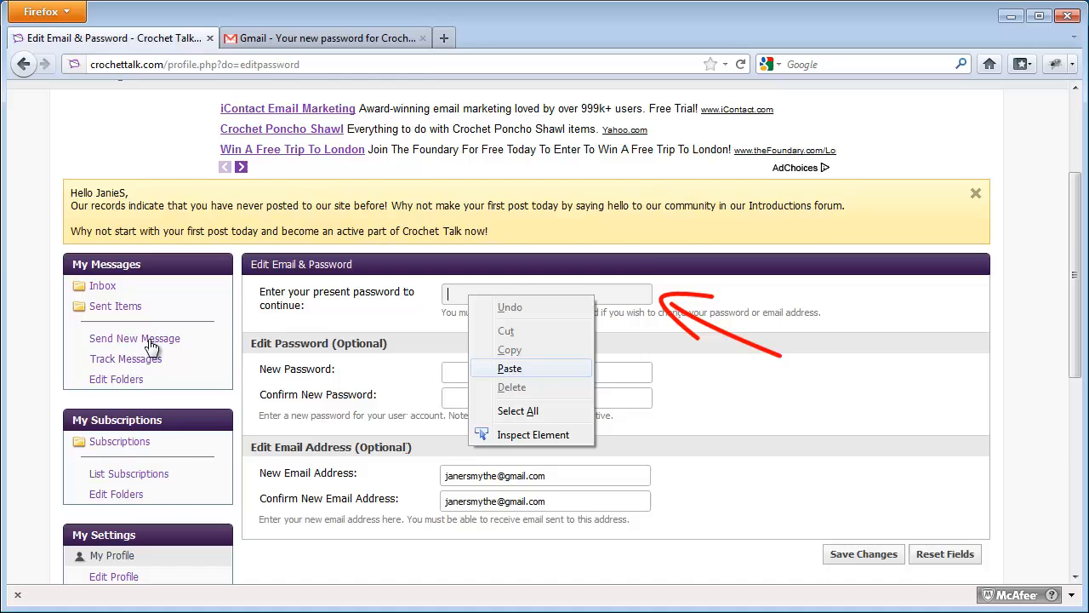
{"action": "left_click", "coordinate": [324, 37]}
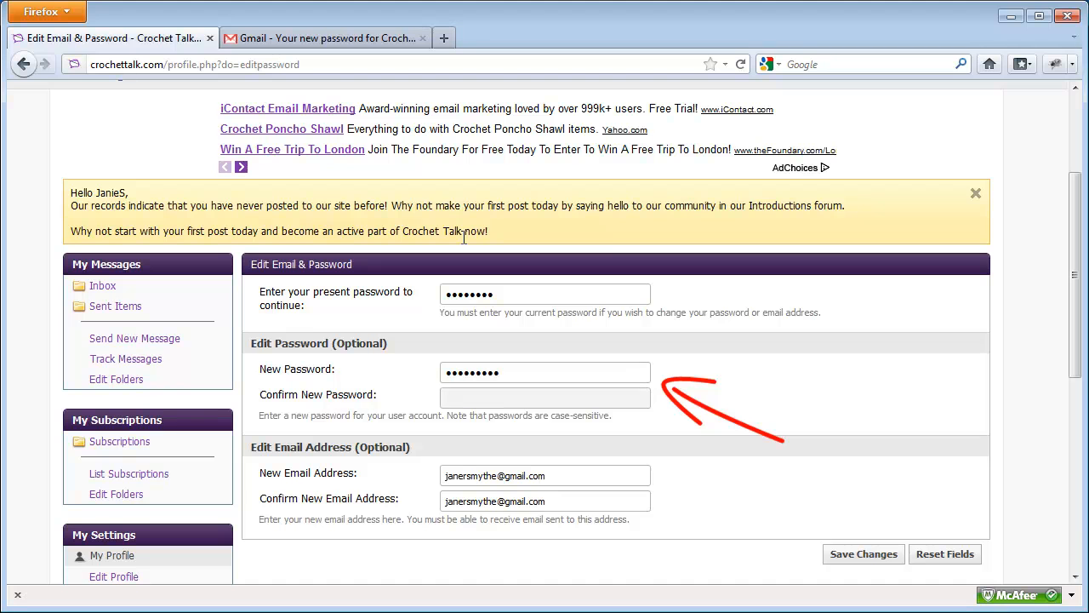
{"action": "left_click", "coordinate": [863, 553]}
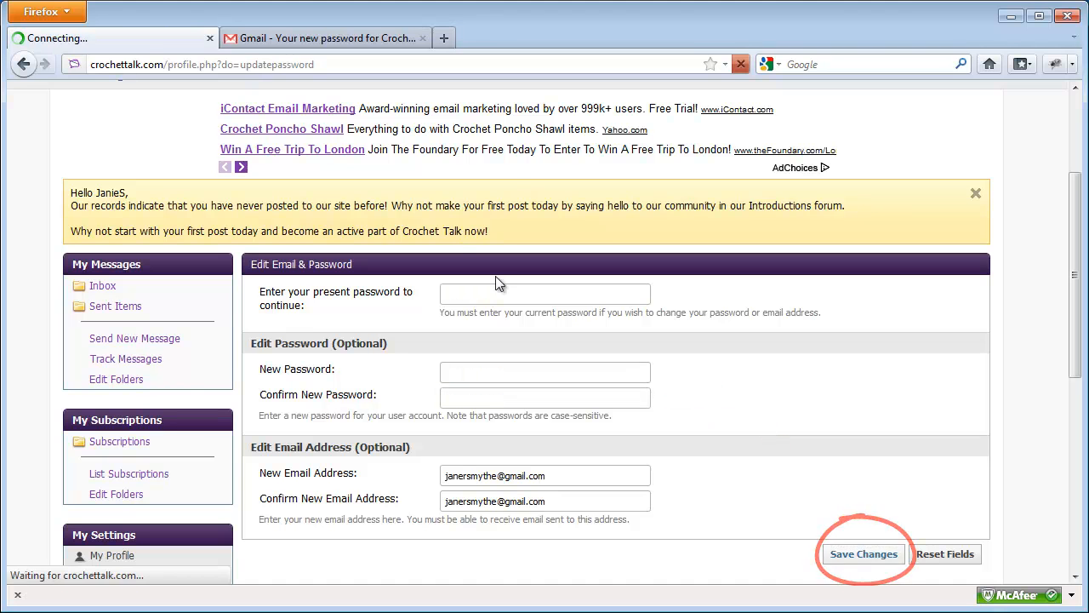
{"action": "left_click", "coordinate": [863, 554]}
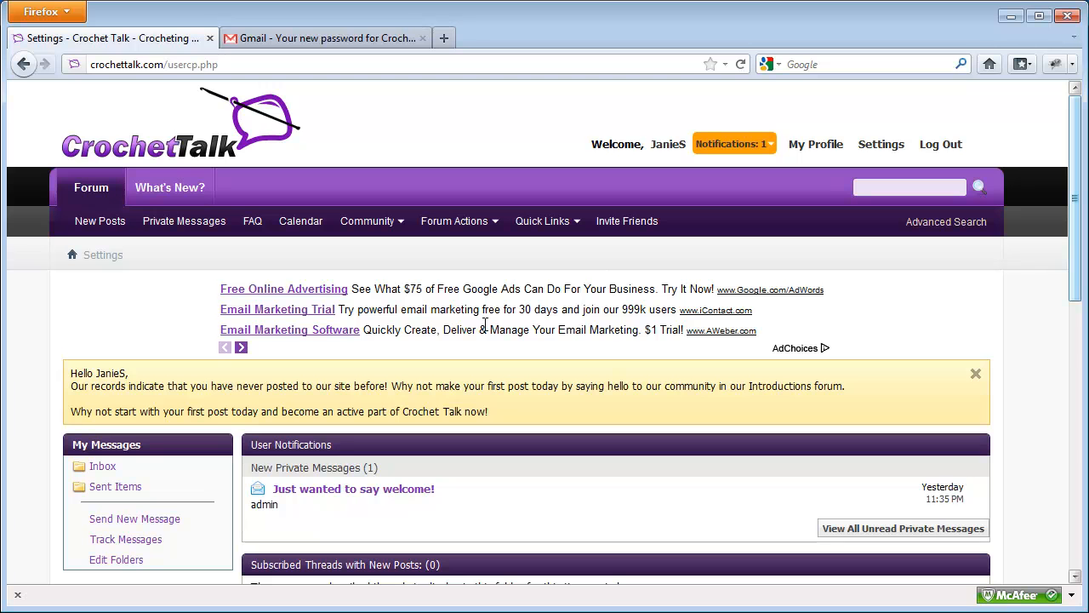
{"action": "mouse_move", "coordinate": [483, 319]}
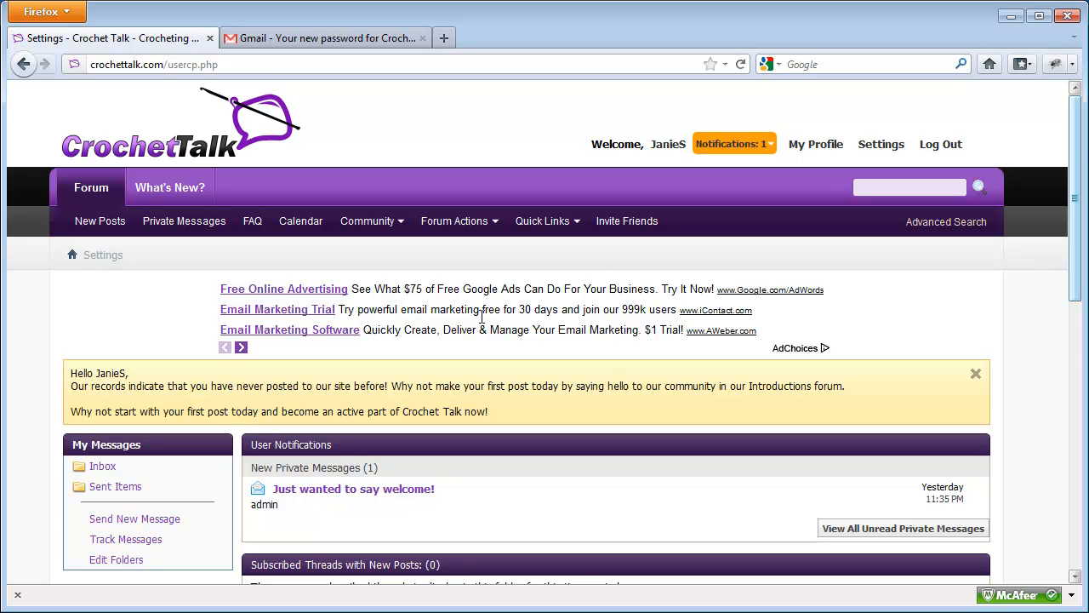